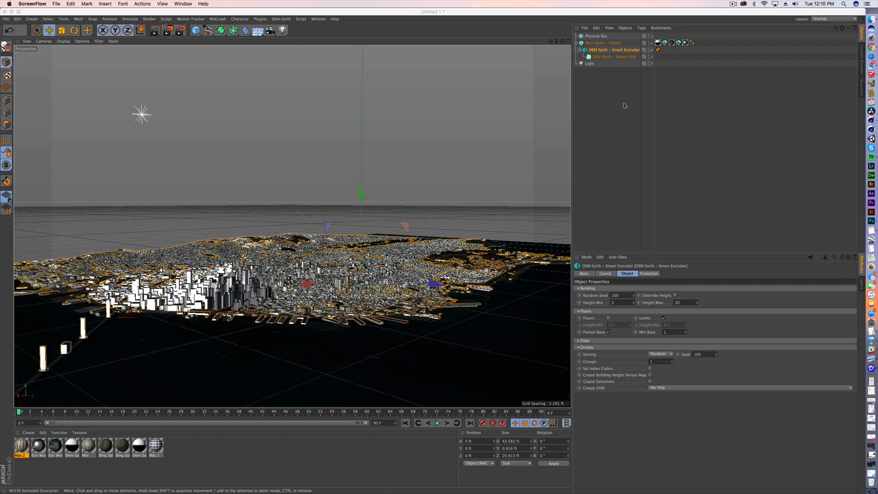
mouse_move(481, 228)
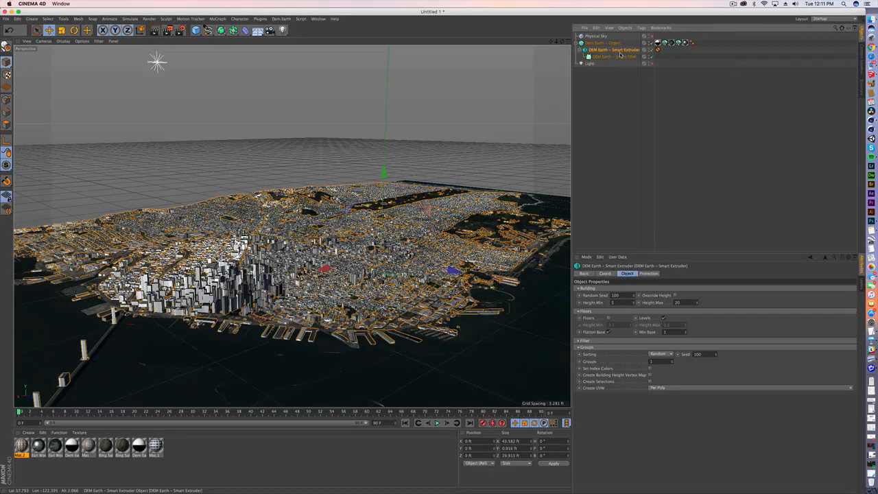
Split the Smart Extruder buildings into 10 groups with Create Selectors enabled
click(610, 57)
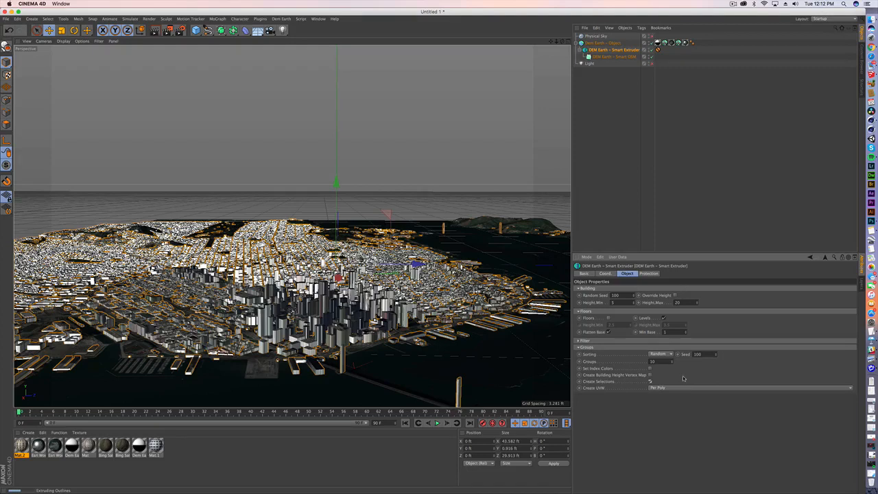
mouse_move(647, 378)
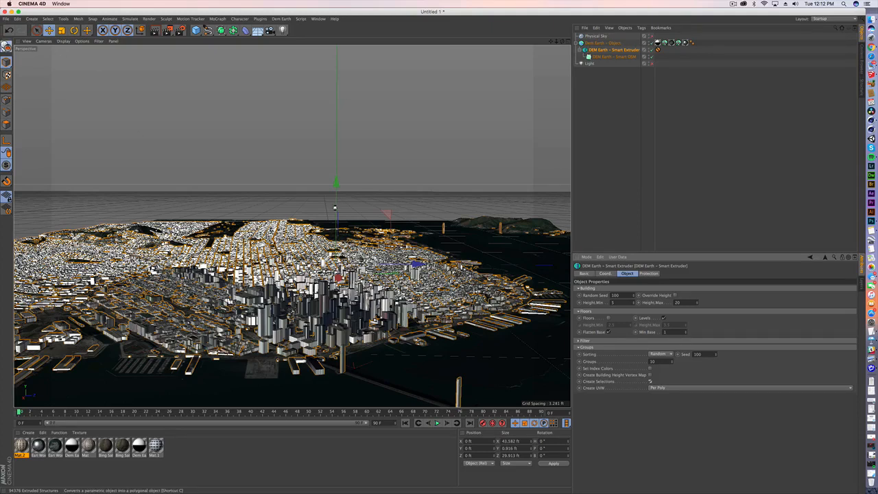
mouse_move(335, 209)
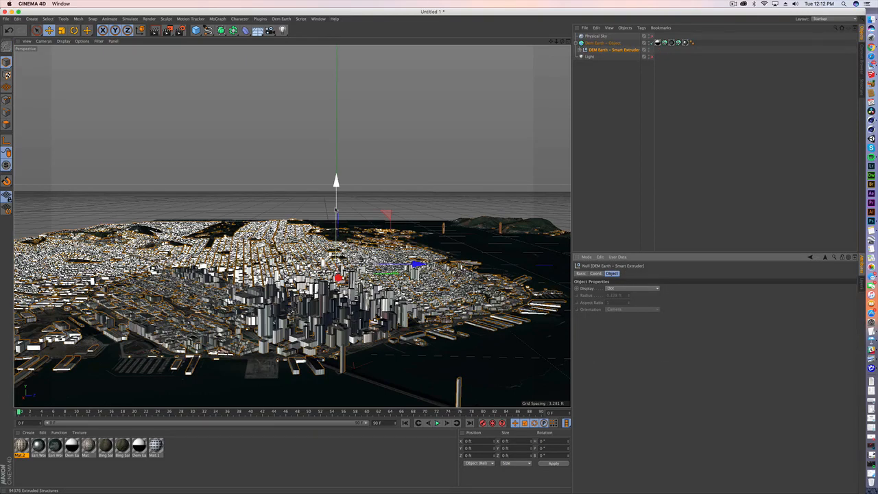
Expand the converted Null to reveal the ten Polygon groups and select the first
click(580, 49)
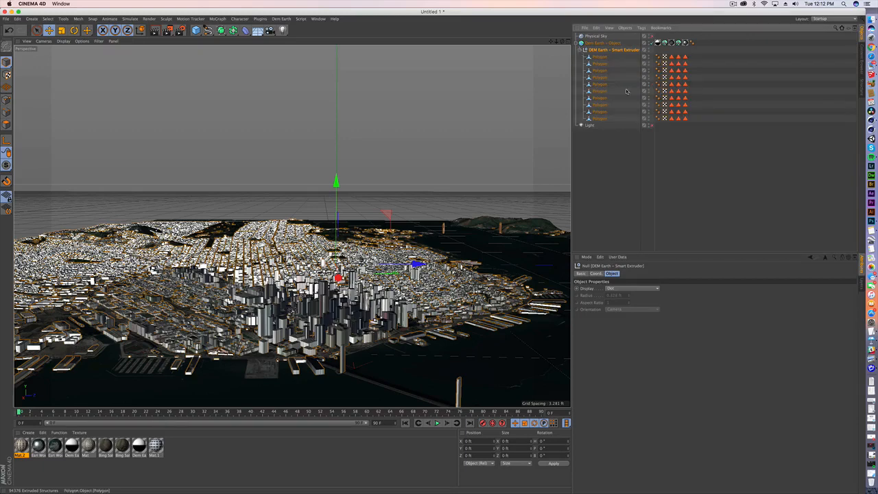
click(600, 63)
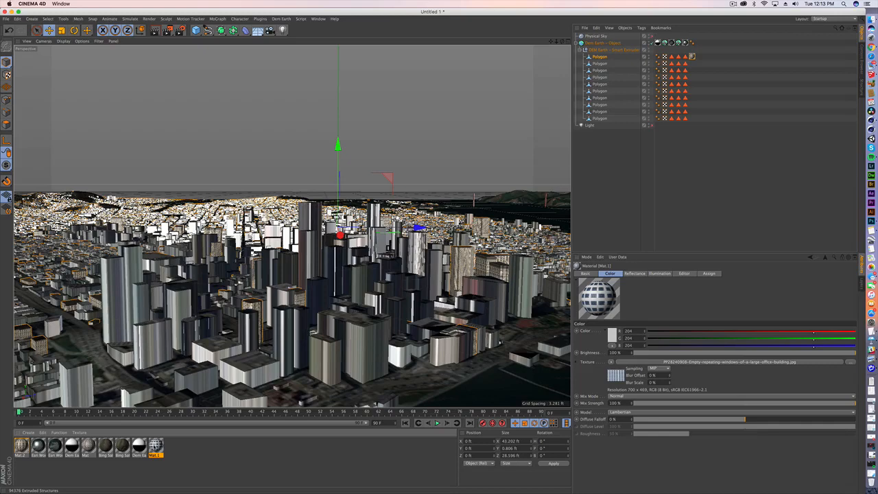
Create a new material textured with an old-building facade jpg, copied into the project
click(691, 56)
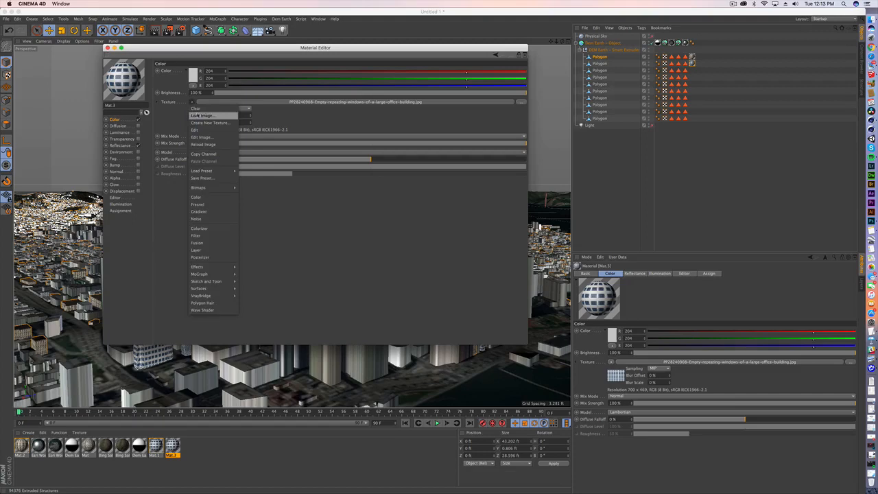
click(201, 137)
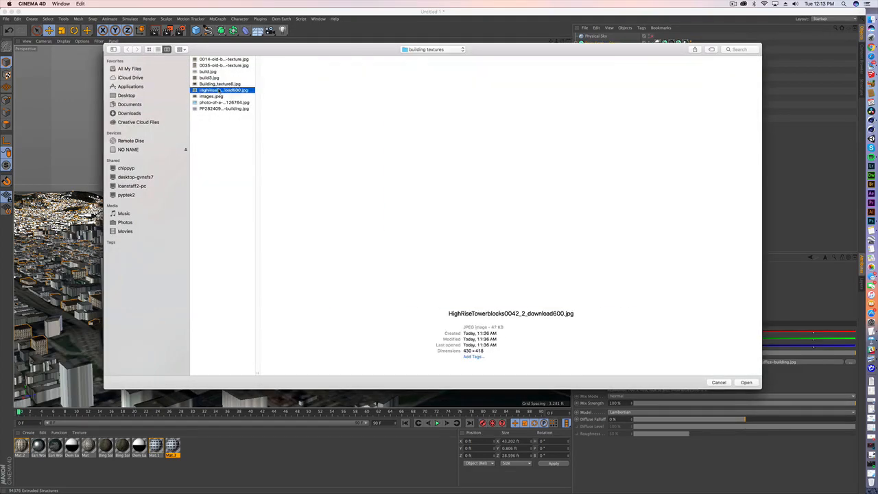
click(223, 66)
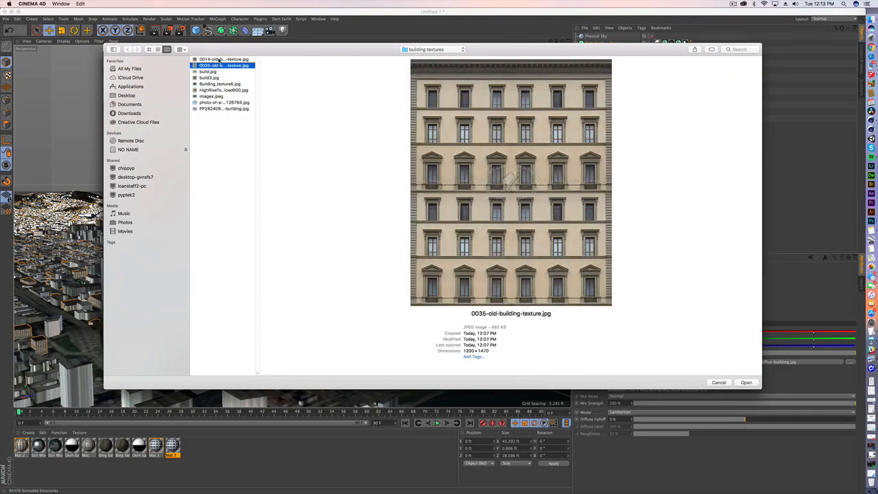
click(223, 59)
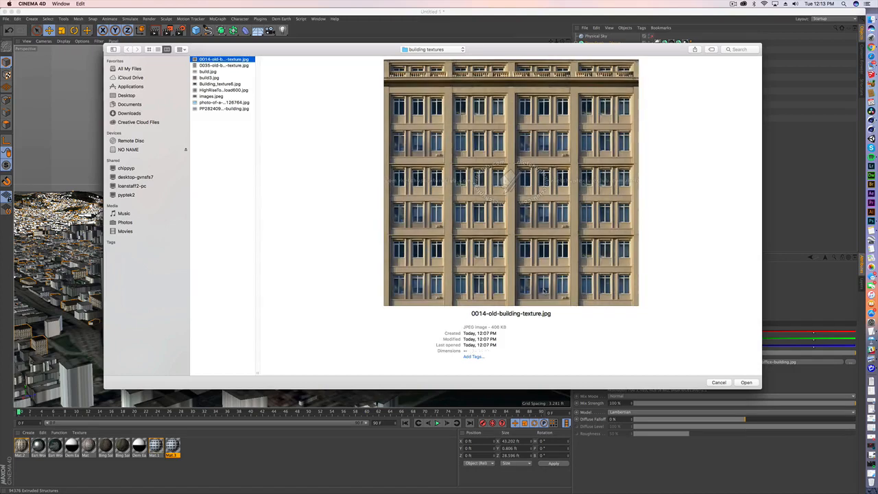
click(746, 382)
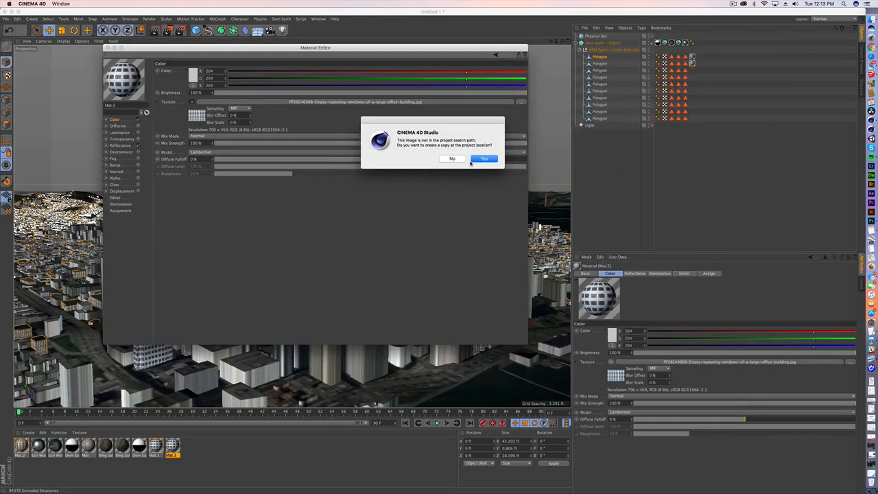
click(484, 158)
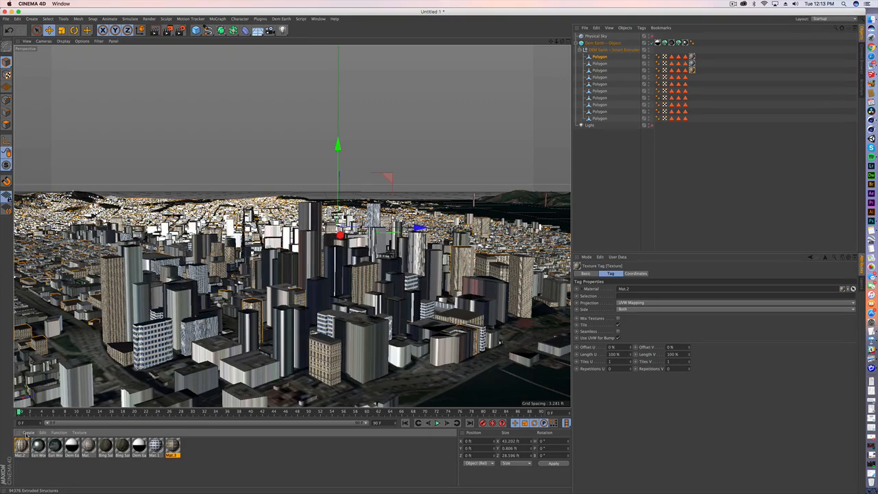
Create another material loading 0014-old-building-texture.jpg, copied into the project folder
click(189, 446)
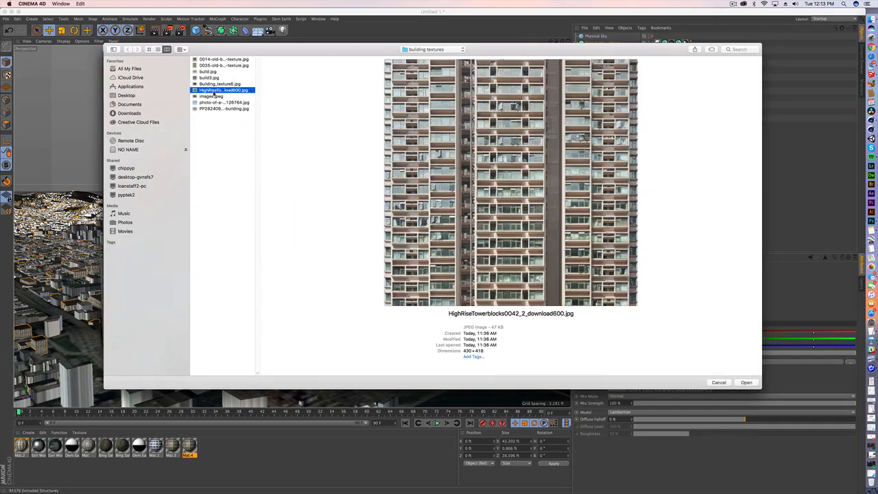
click(211, 96)
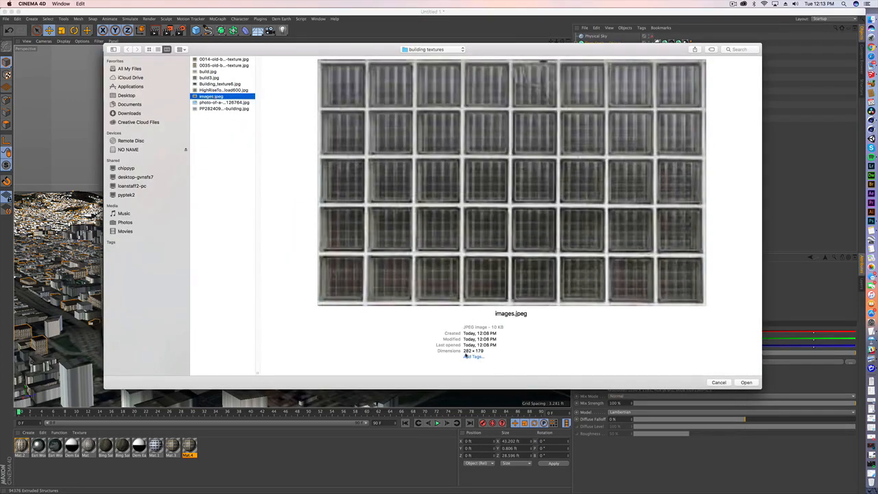
click(223, 102)
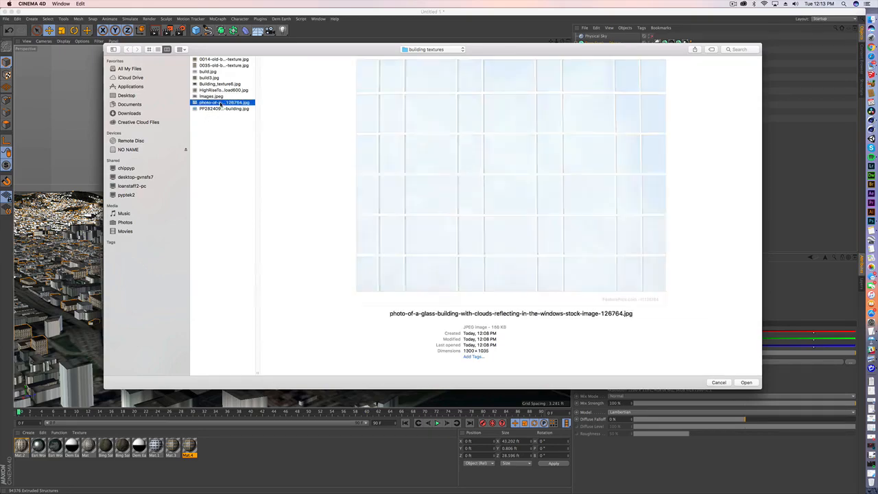
click(223, 108)
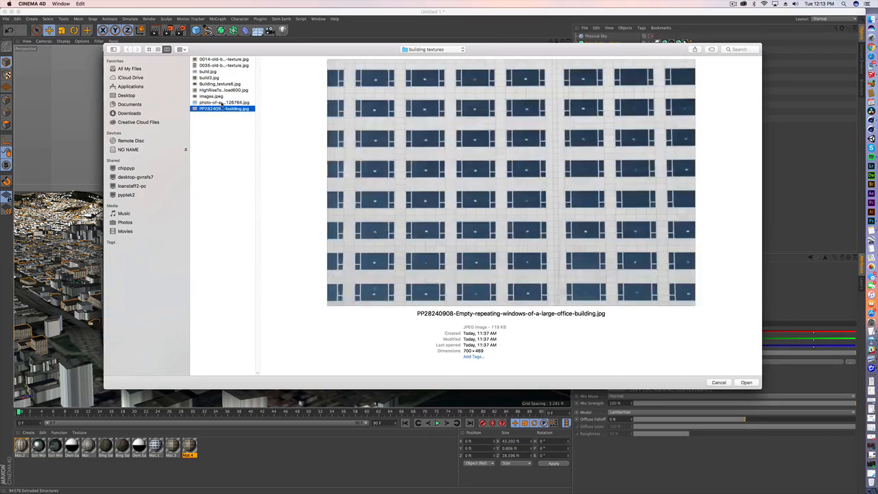
click(746, 382)
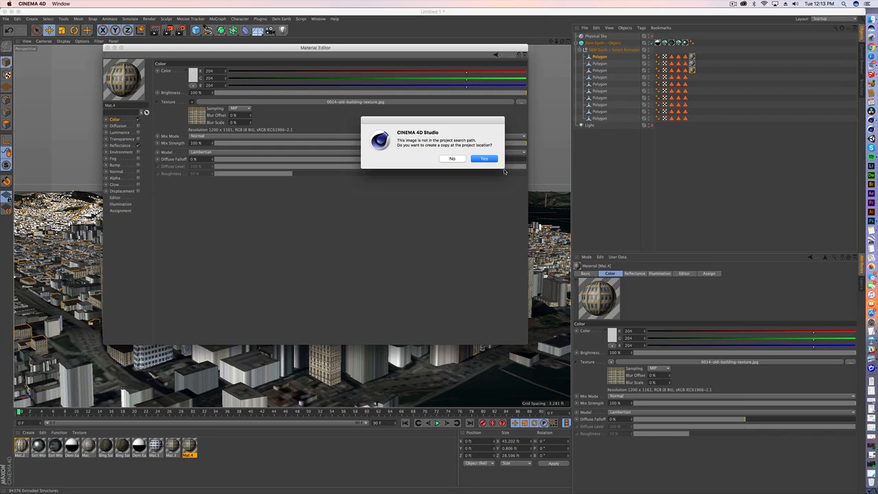
click(485, 159)
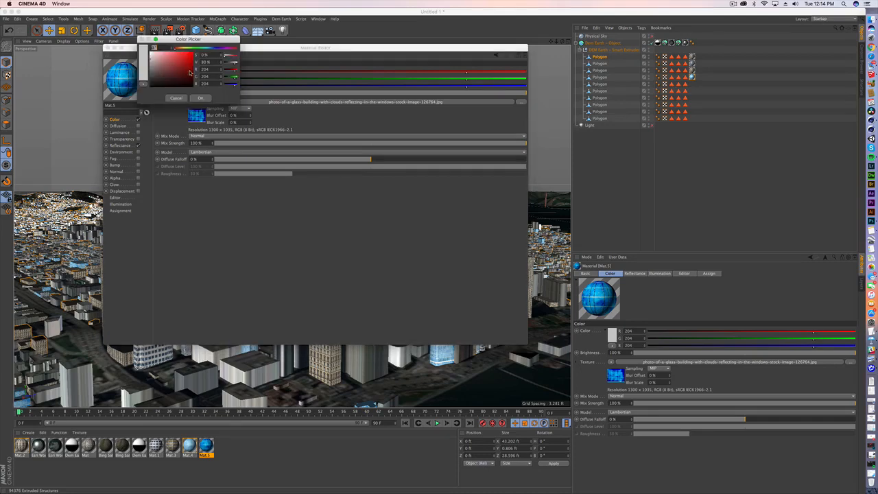
Tint the glass-building material teal and drag it onto another Polygon group
click(172, 68)
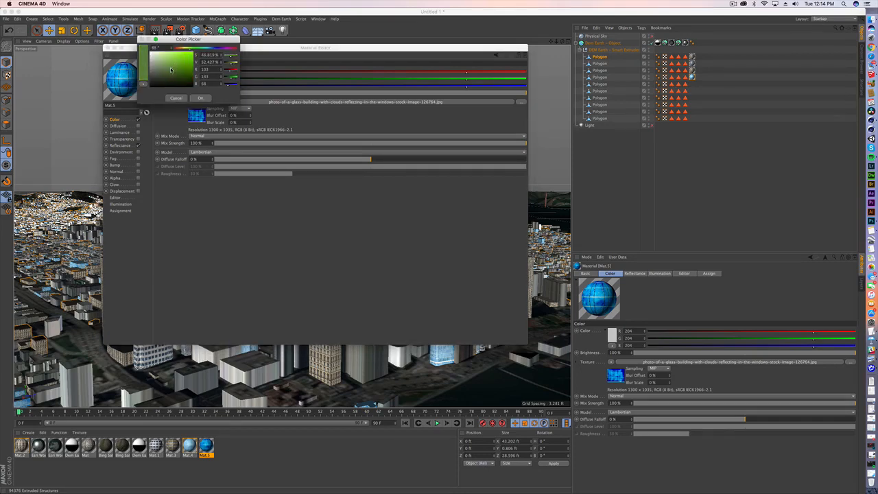
click(181, 67)
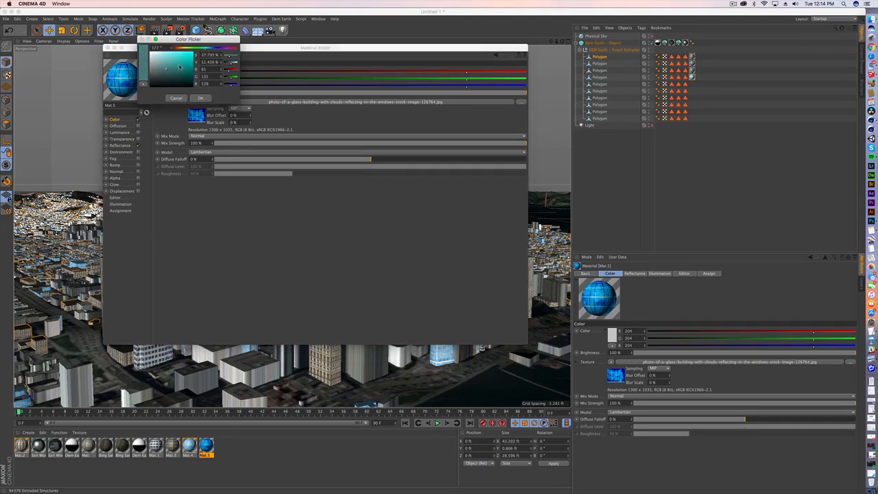
click(200, 98)
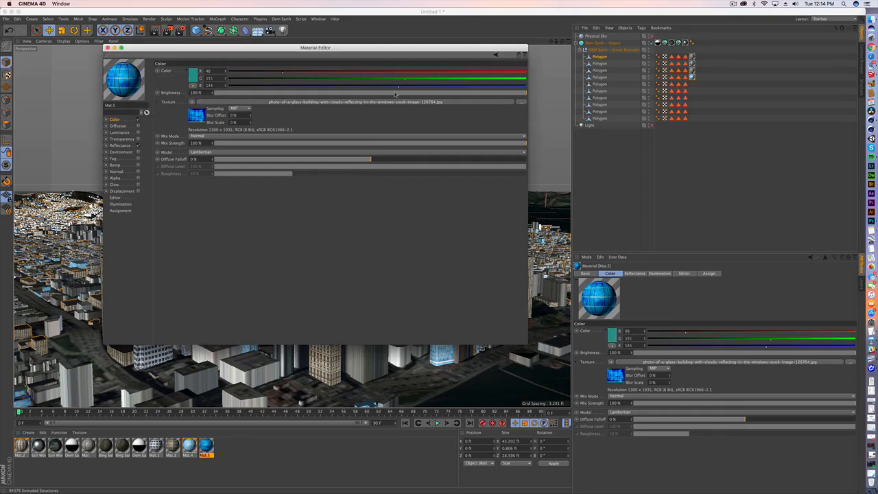
drag(524, 93, 336, 92)
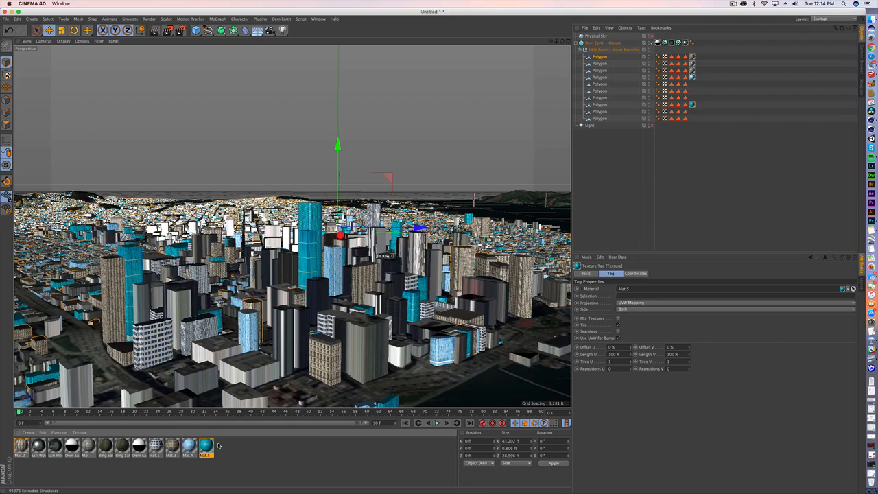
double_click(205, 446)
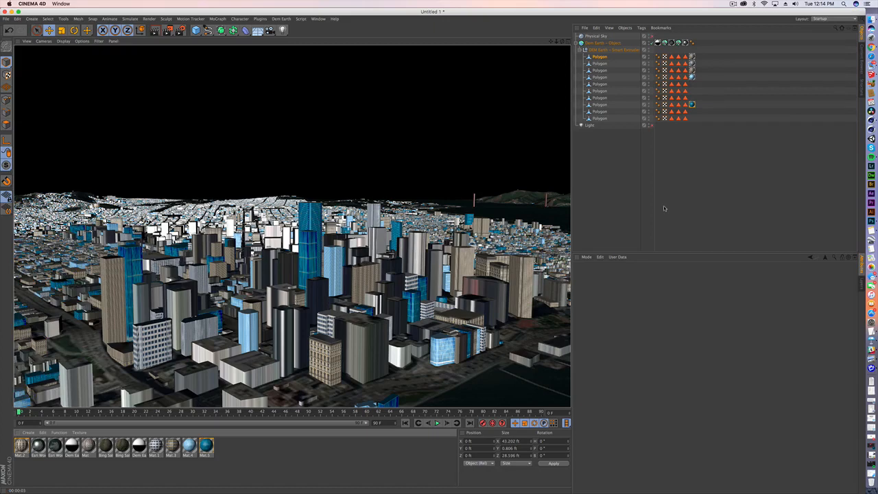
mouse_move(622, 203)
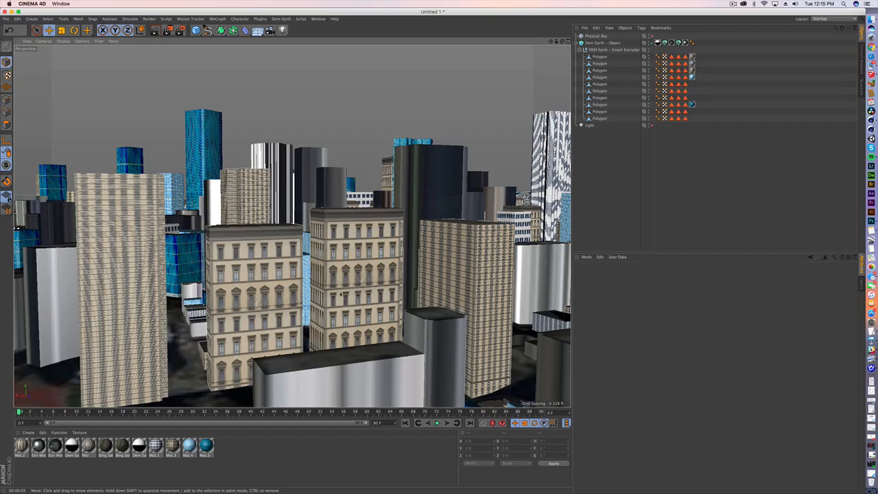
mouse_move(271, 304)
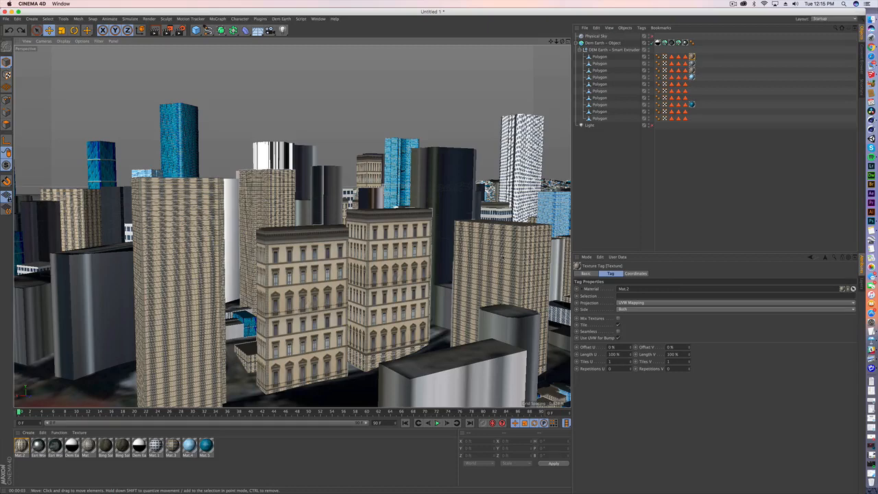
mouse_move(260, 199)
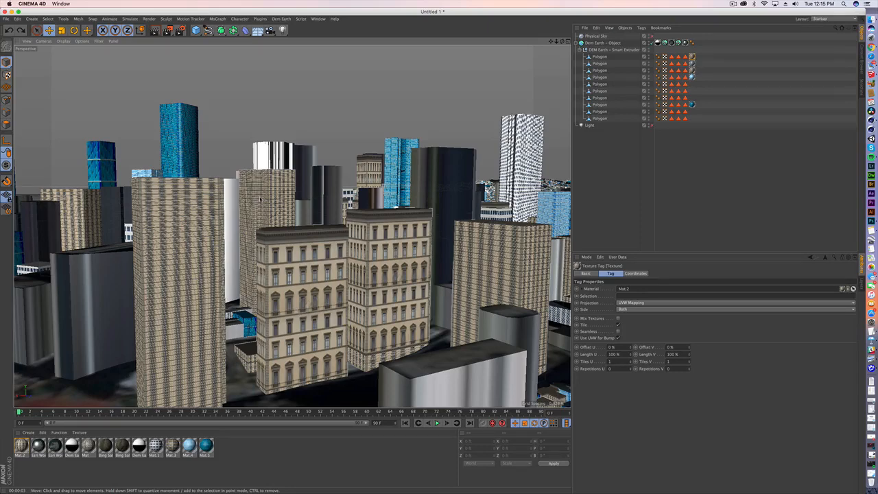